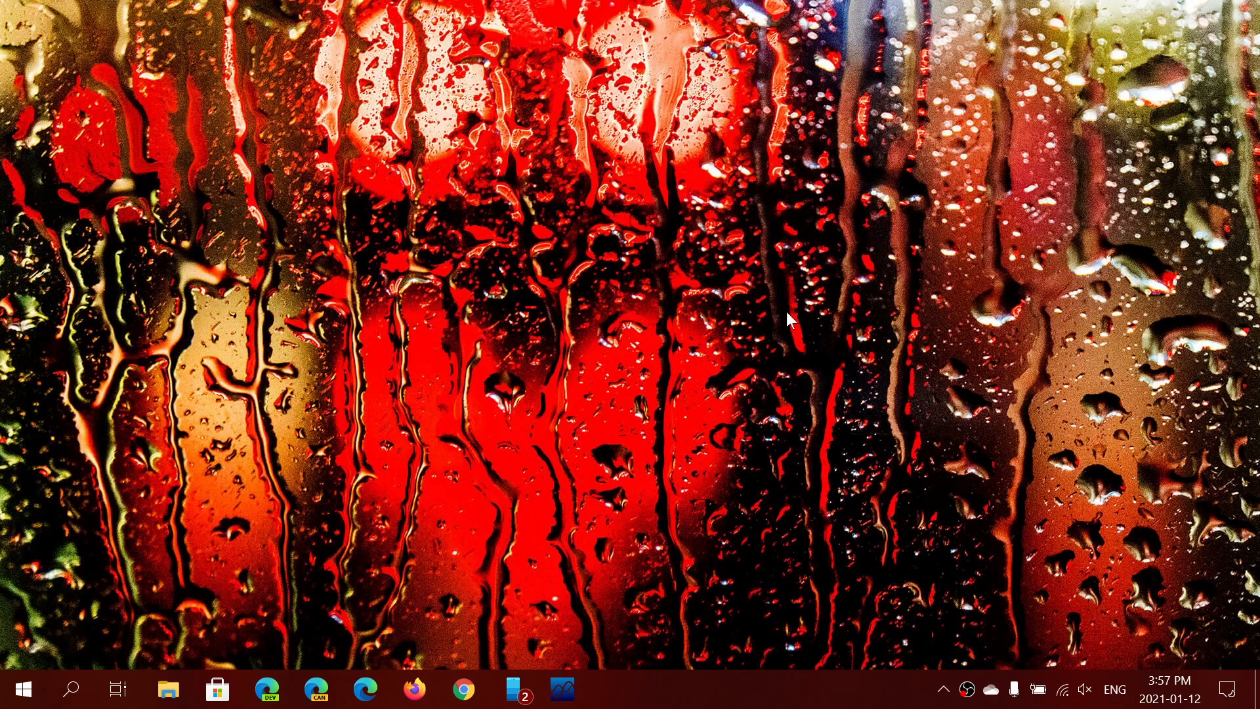
{"action": "mouse_move", "coordinate": [1025, 309]}
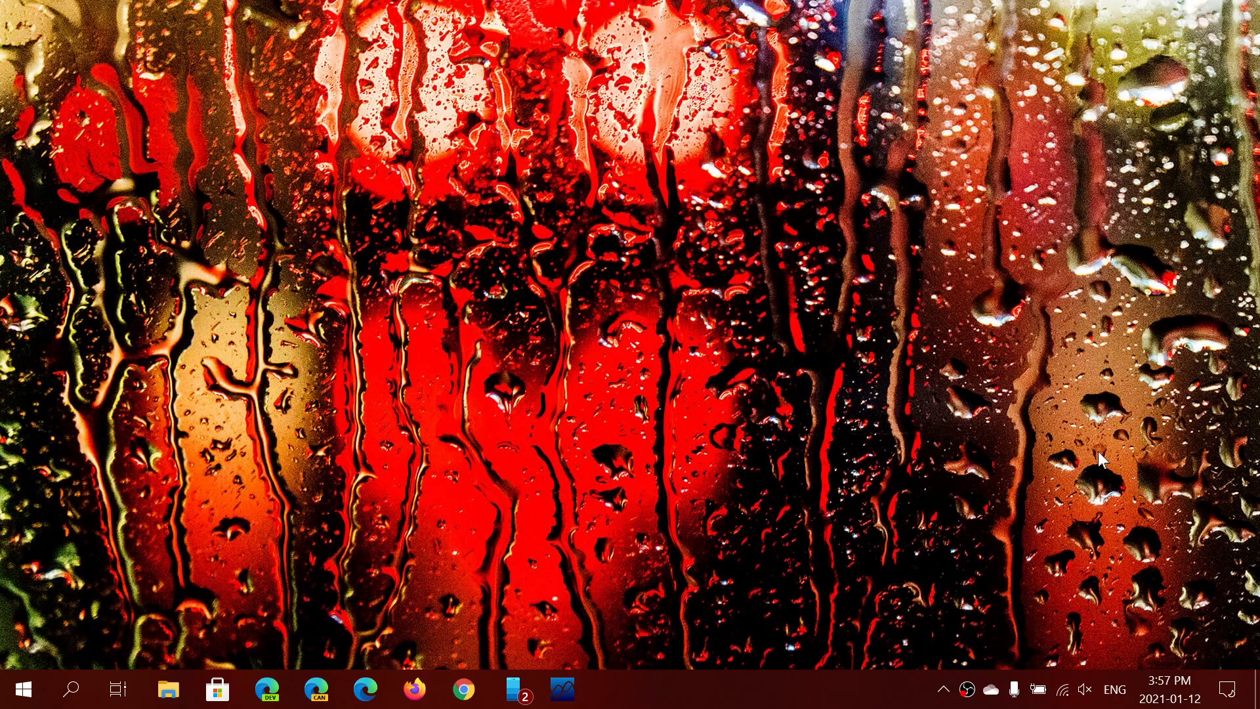
{"action": "mouse_move", "coordinate": [1223, 691]}
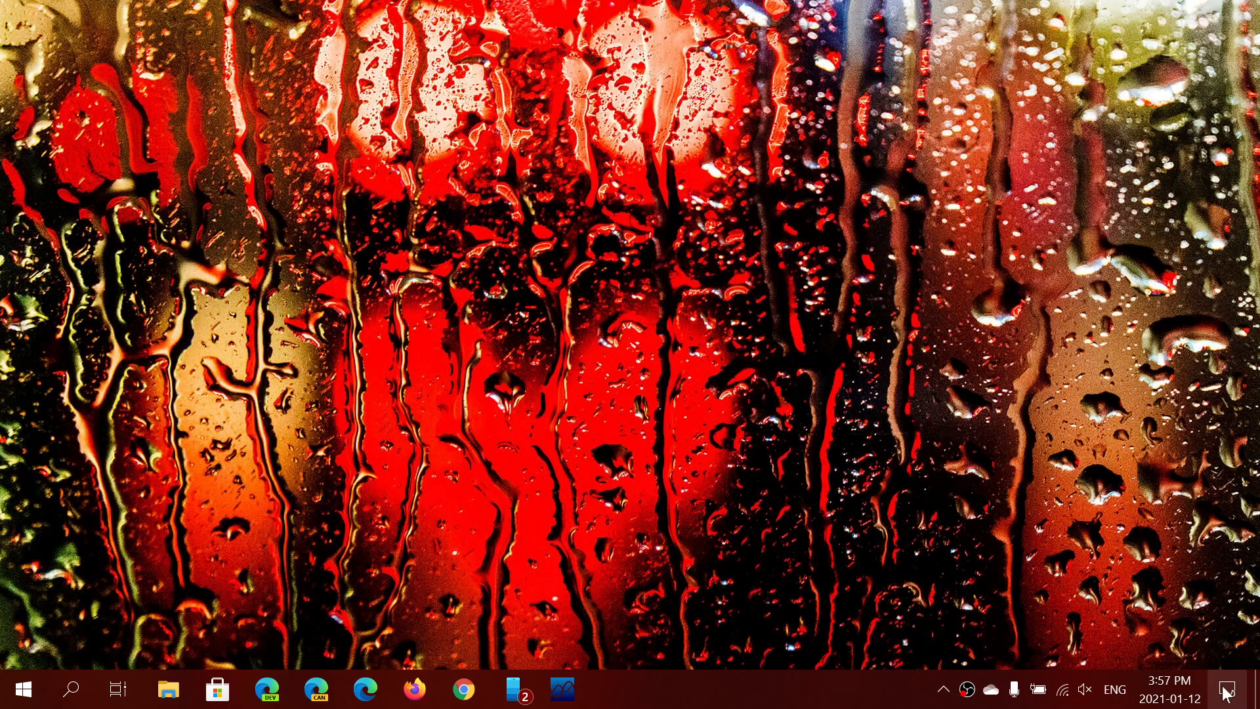
Step: Reach the Windows Update status page via Action Center, All settings and Update & Security
{"action": "left_click", "coordinate": [1227, 689]}
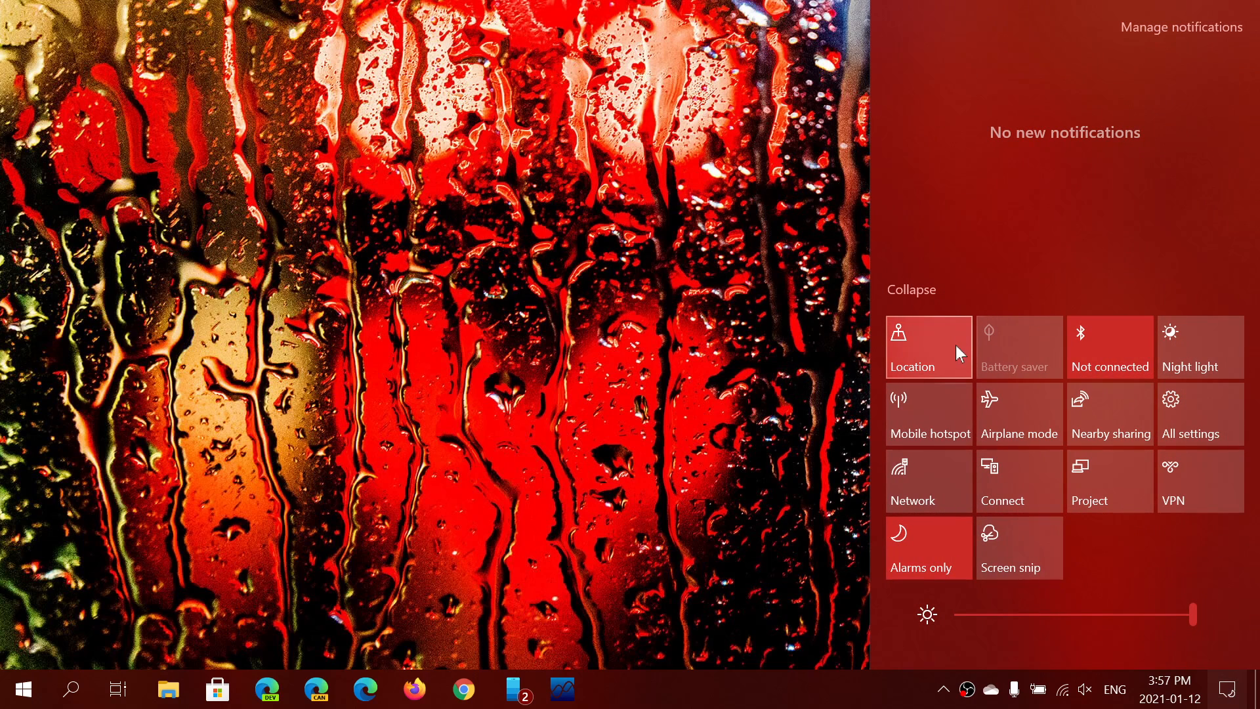
{"action": "left_click", "coordinate": [1198, 414]}
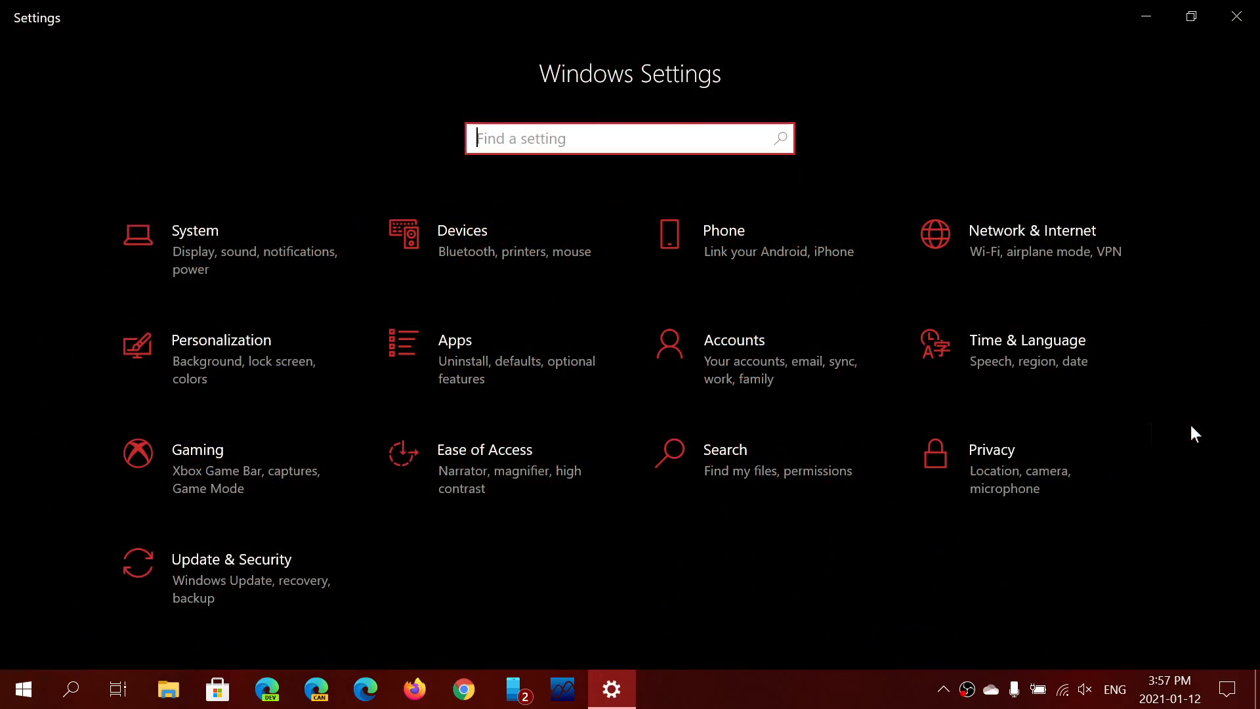
{"action": "left_click", "coordinate": [231, 560]}
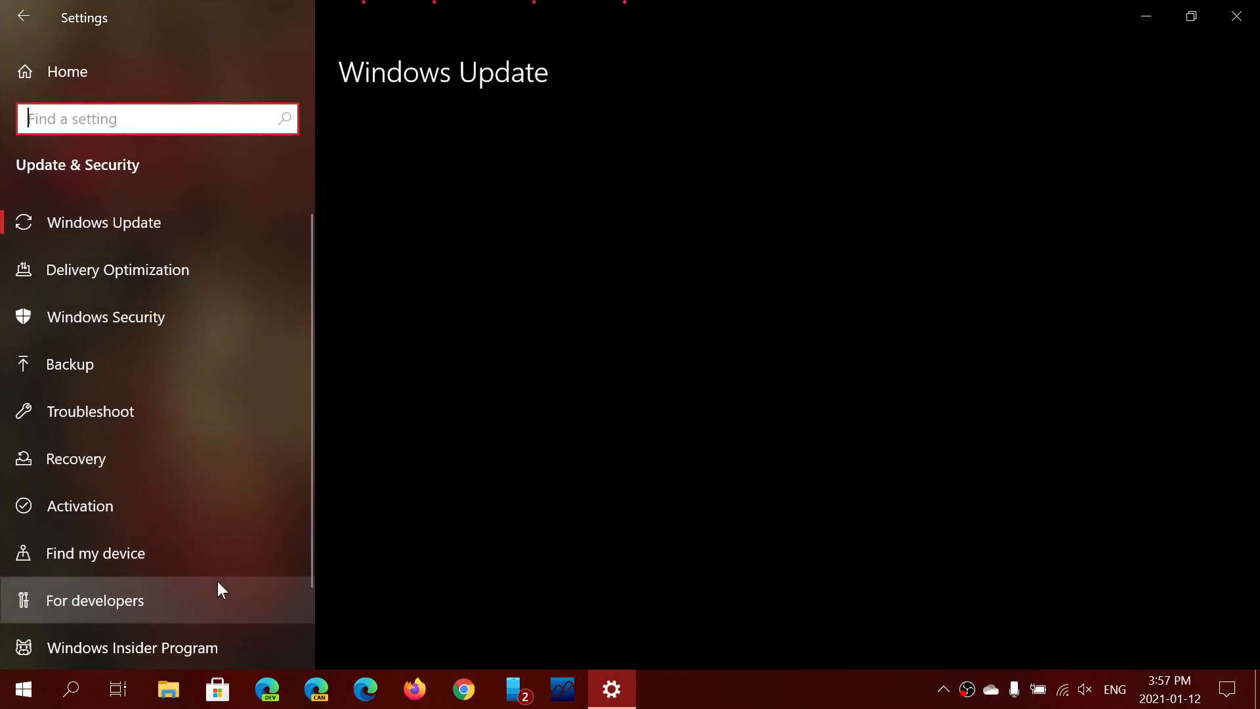
{"action": "left_click", "coordinate": [103, 223]}
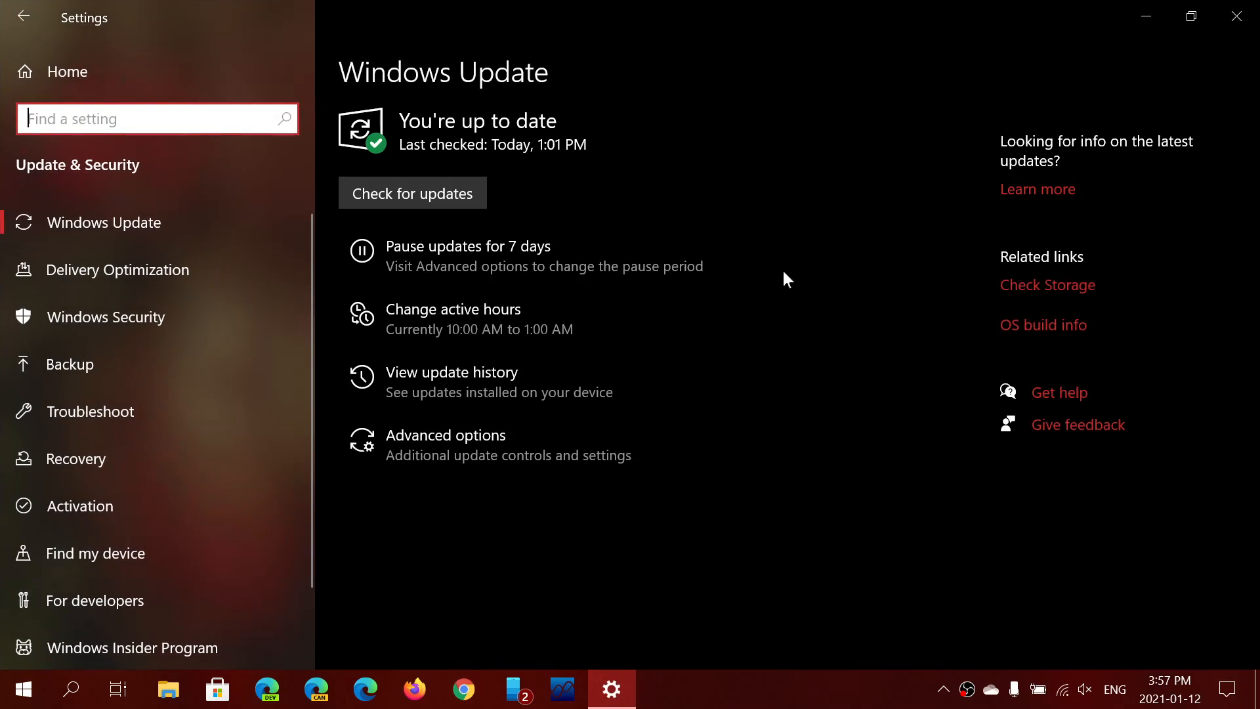
{"action": "mouse_move", "coordinate": [658, 295]}
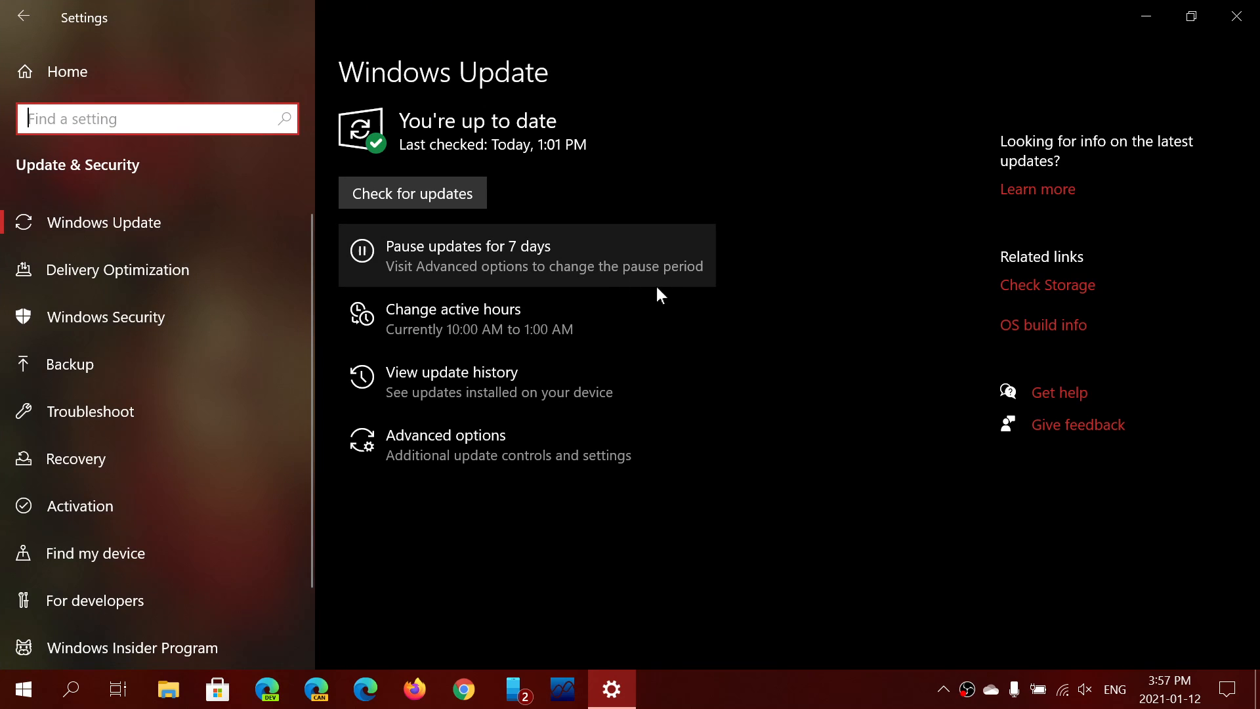
{"action": "mouse_move", "coordinate": [562, 267]}
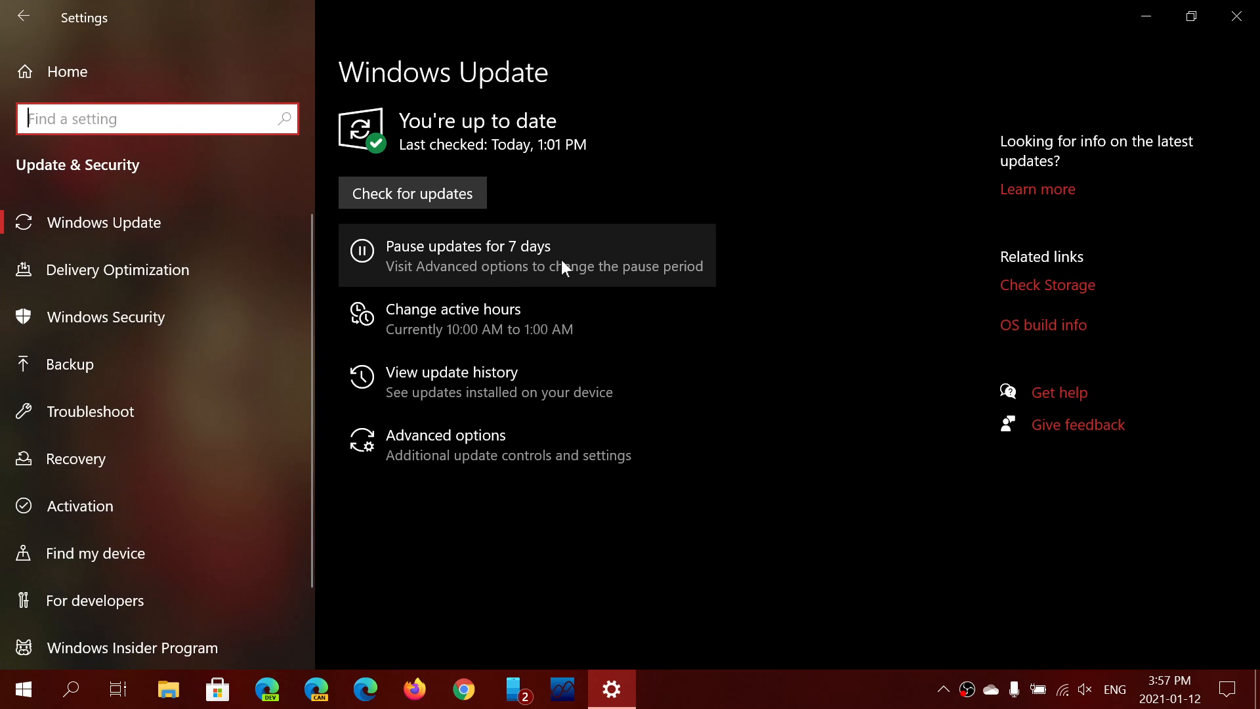
{"action": "mouse_move", "coordinate": [448, 445]}
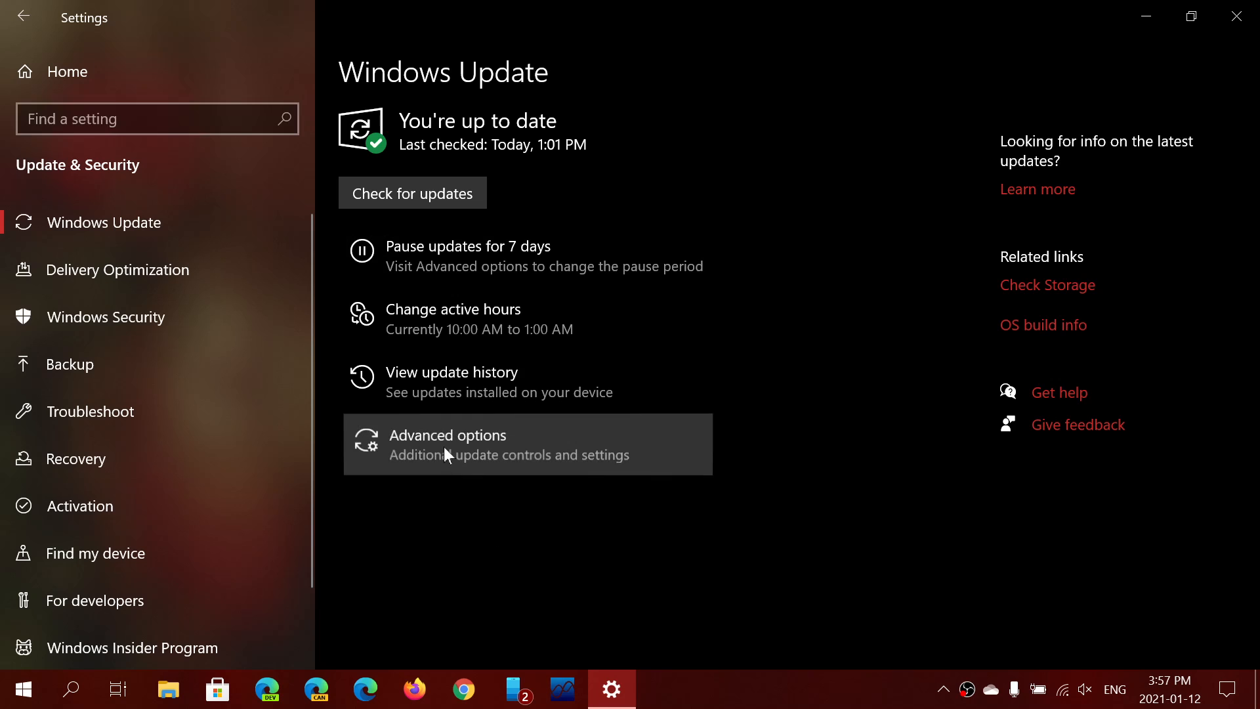
Step: Browse the Pause until date dropdown in Advanced options without choosing a date
{"action": "left_click", "coordinate": [446, 444]}
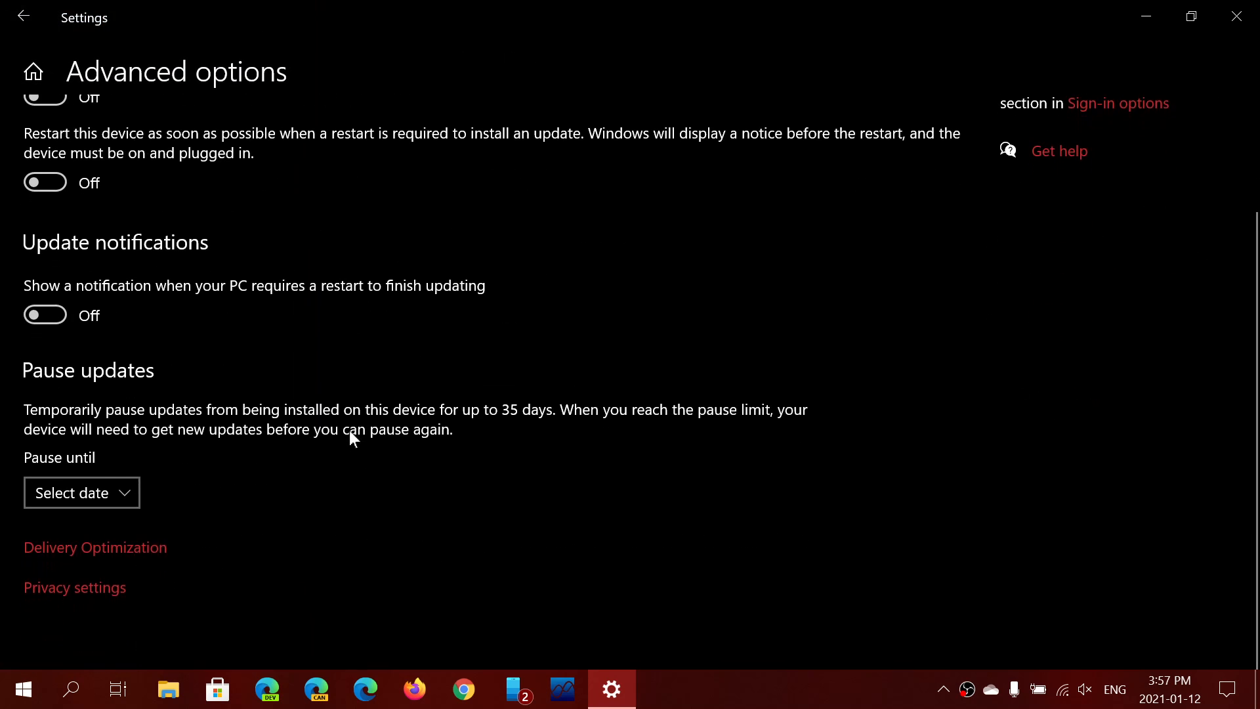
{"action": "left_click", "coordinate": [82, 492]}
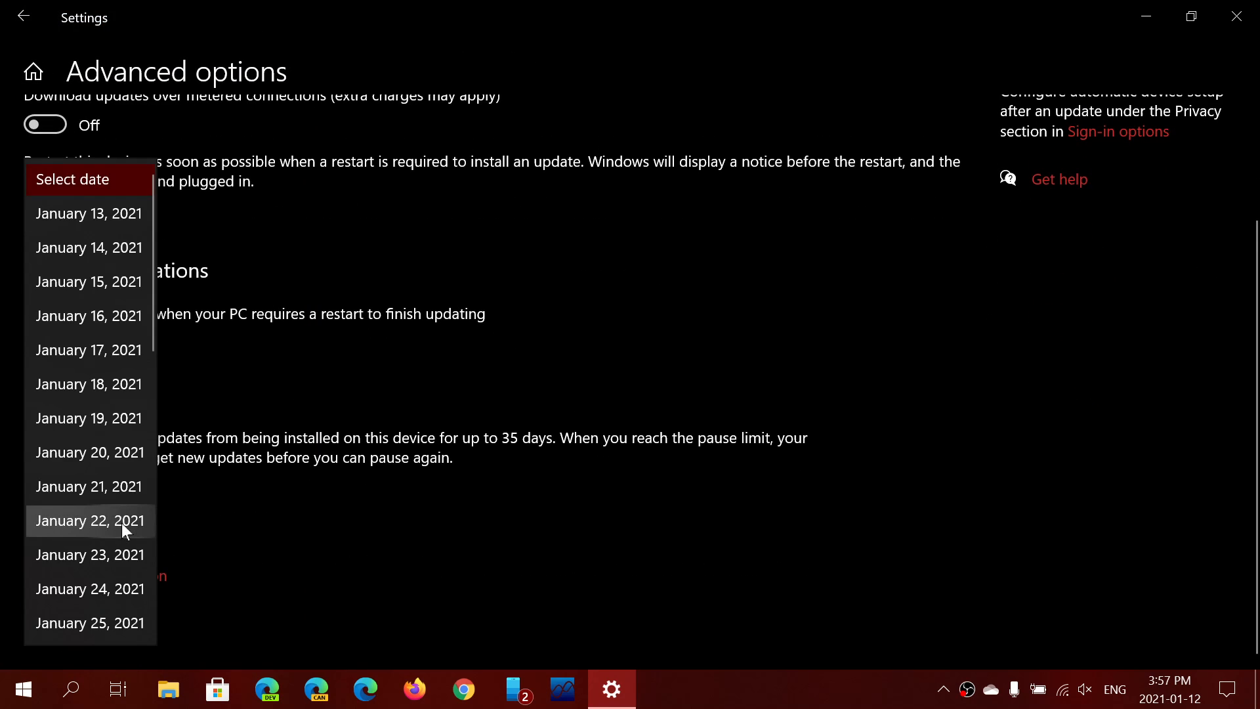
{"action": "scroll", "scroll_direction": "down", "scroll_amount": 3}
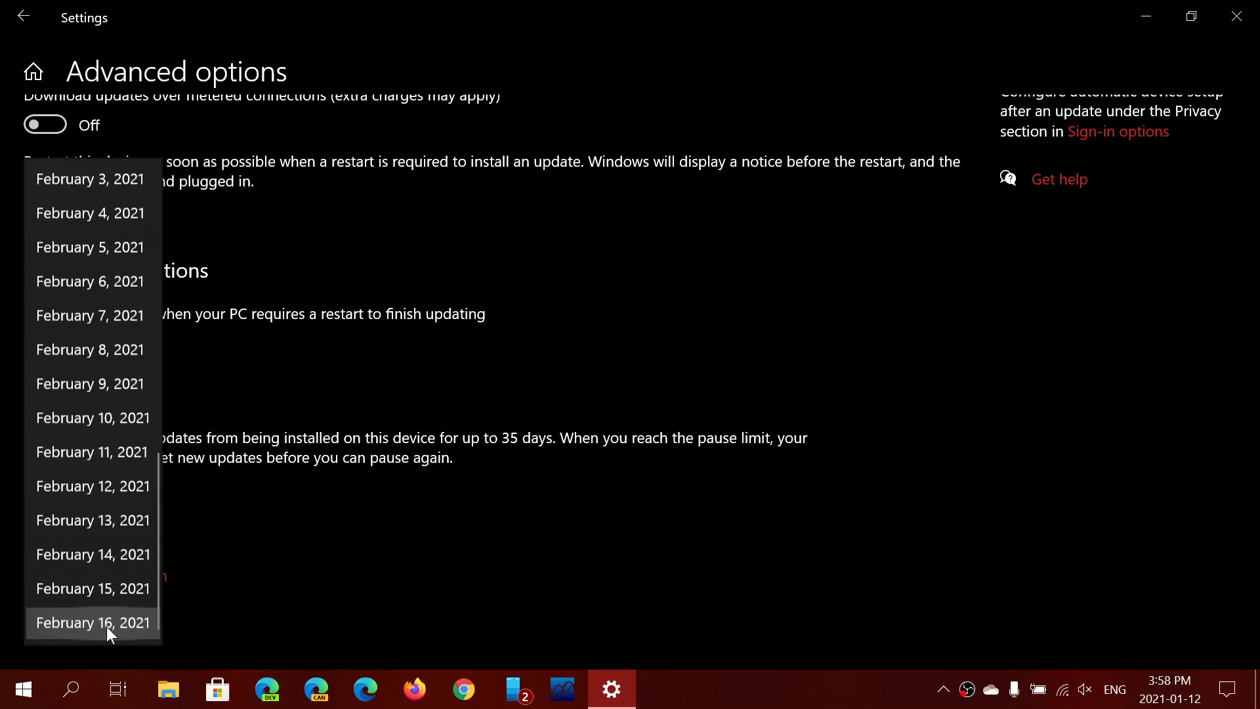
{"action": "mouse_move", "coordinate": [92, 614]}
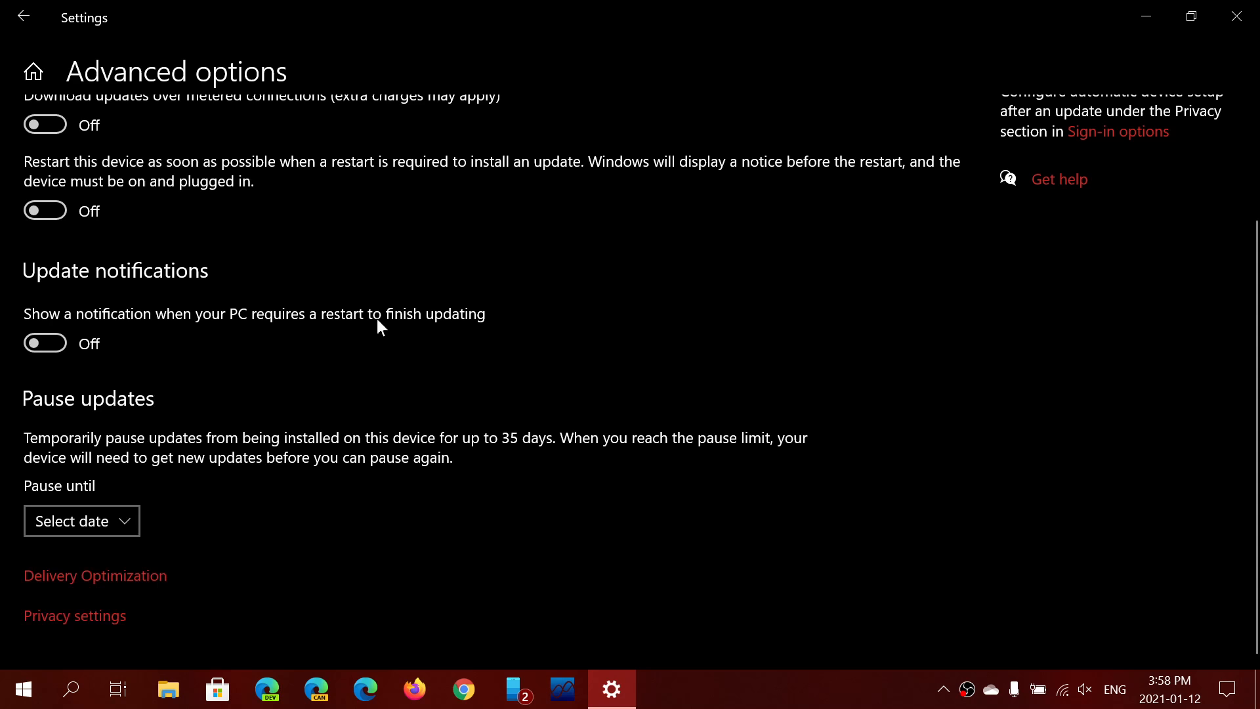
{"action": "mouse_move", "coordinate": [355, 245]}
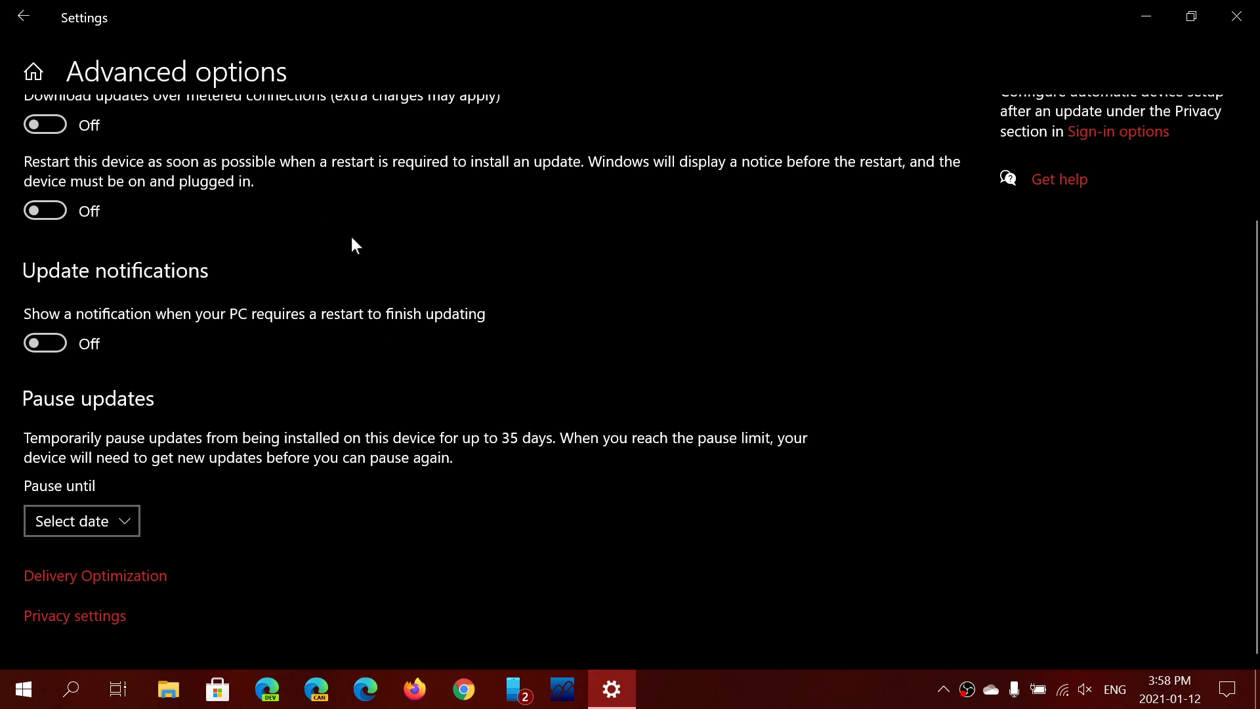
{"action": "scroll", "scroll_direction": "up", "scroll_amount": 3}
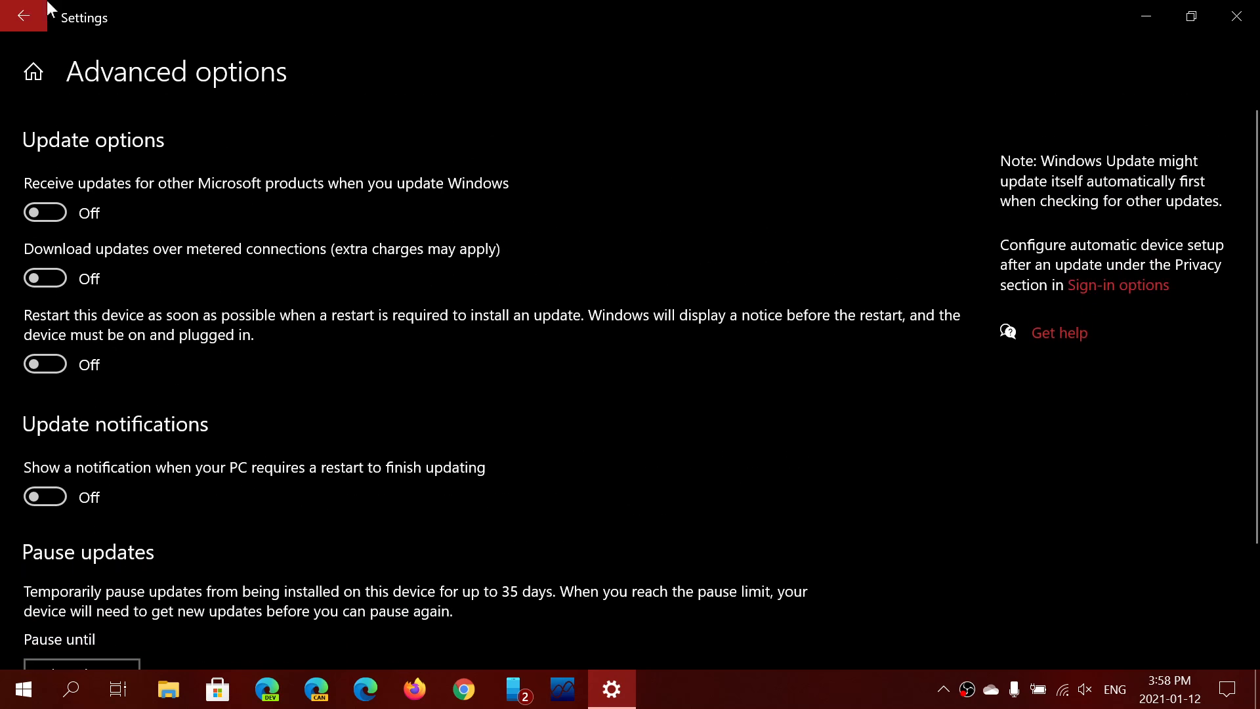
Step: Go back from Advanced options to the main Windows Update page
{"action": "left_click", "coordinate": [22, 16]}
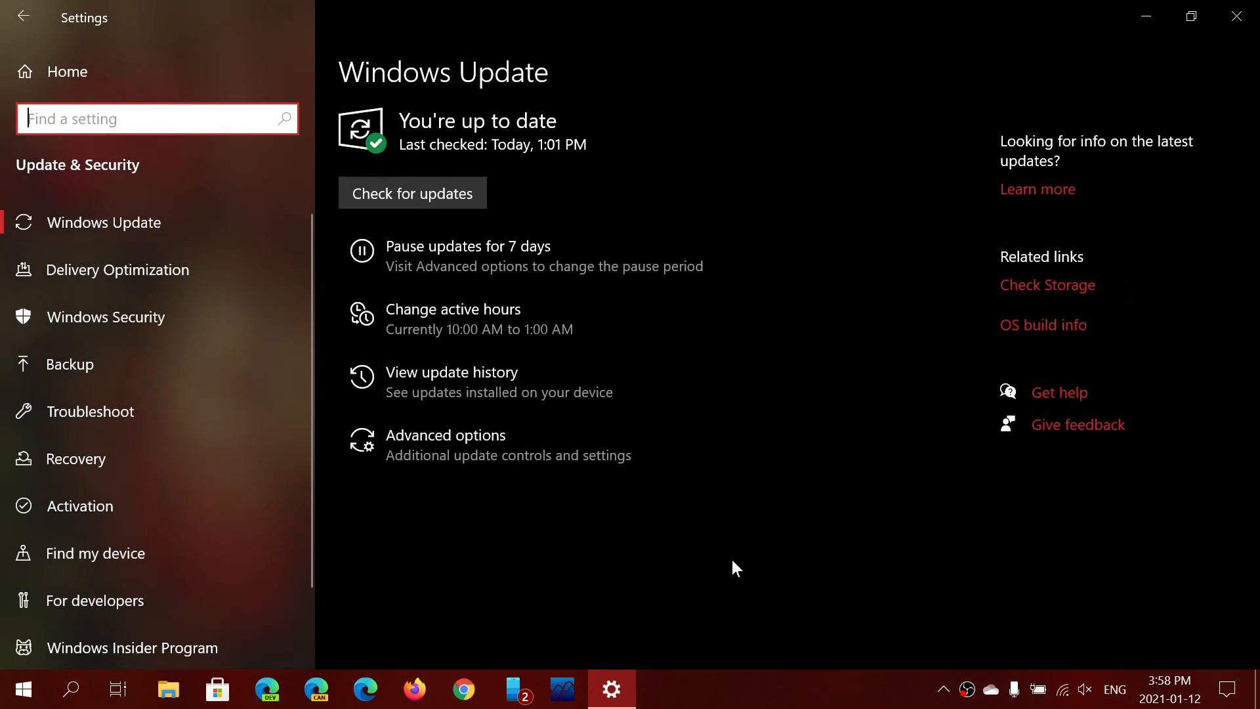
{"action": "mouse_move", "coordinate": [845, 530]}
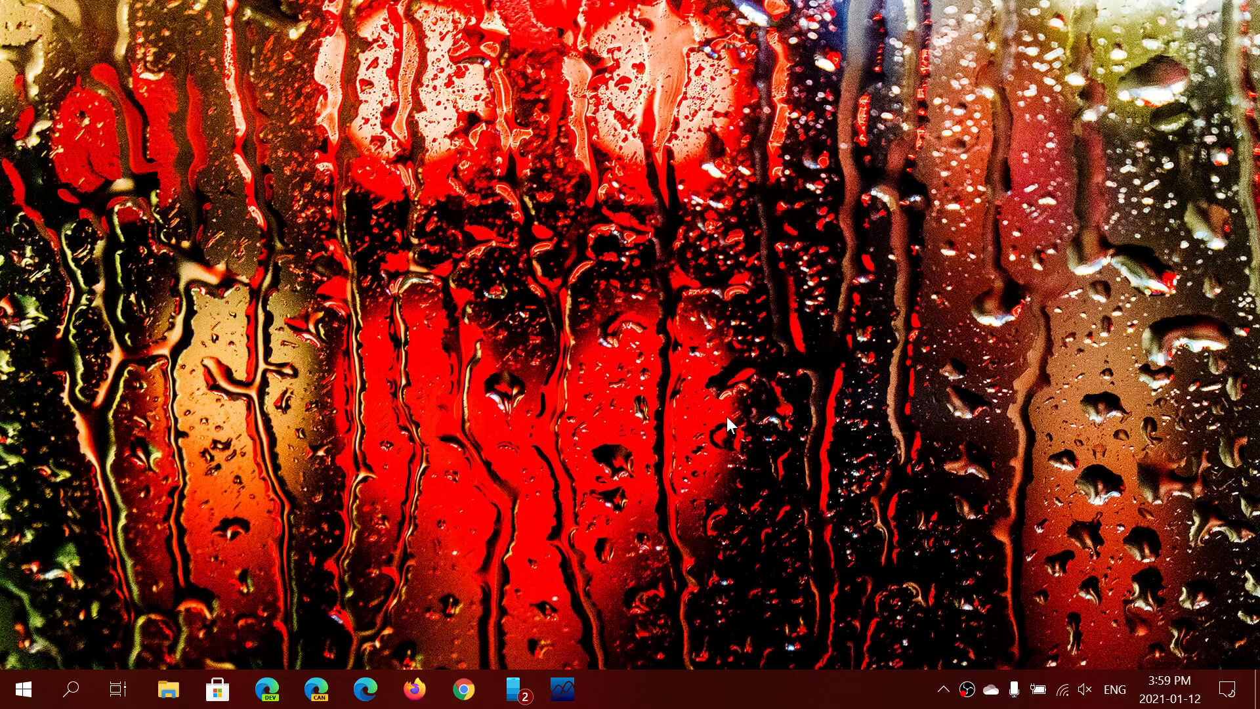
{"action": "mouse_move", "coordinate": [747, 428]}
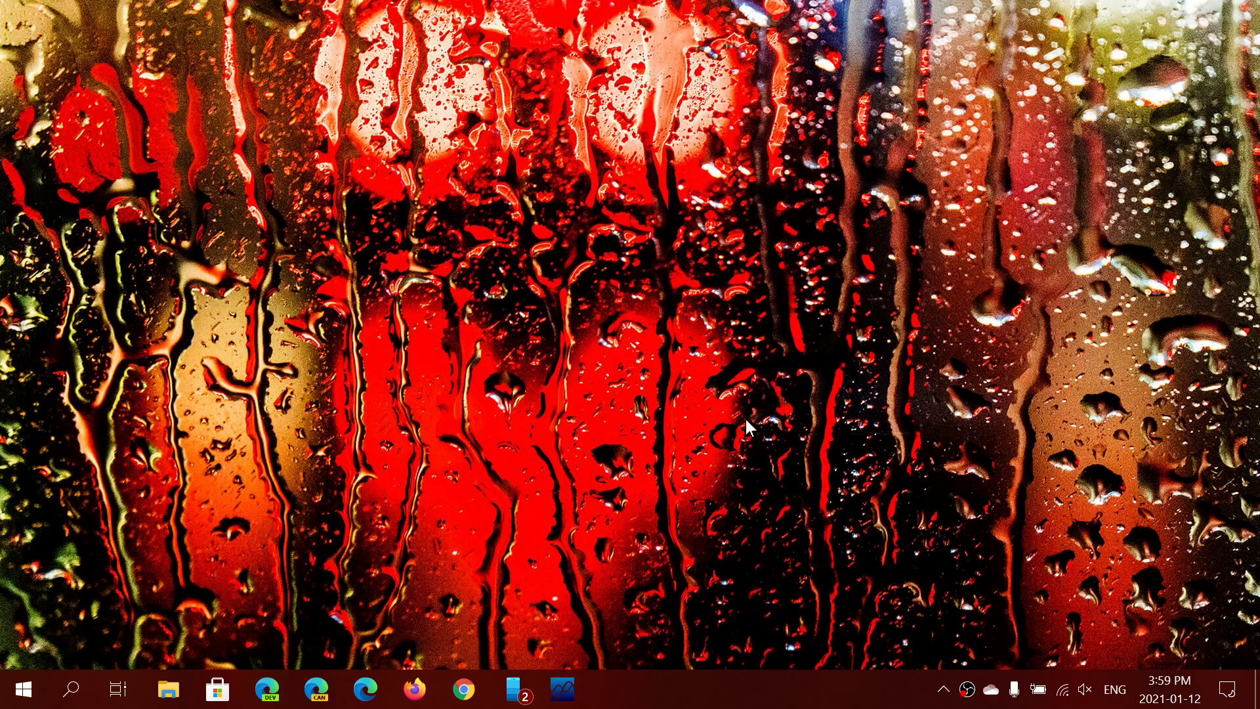
{"action": "mouse_move", "coordinate": [793, 530]}
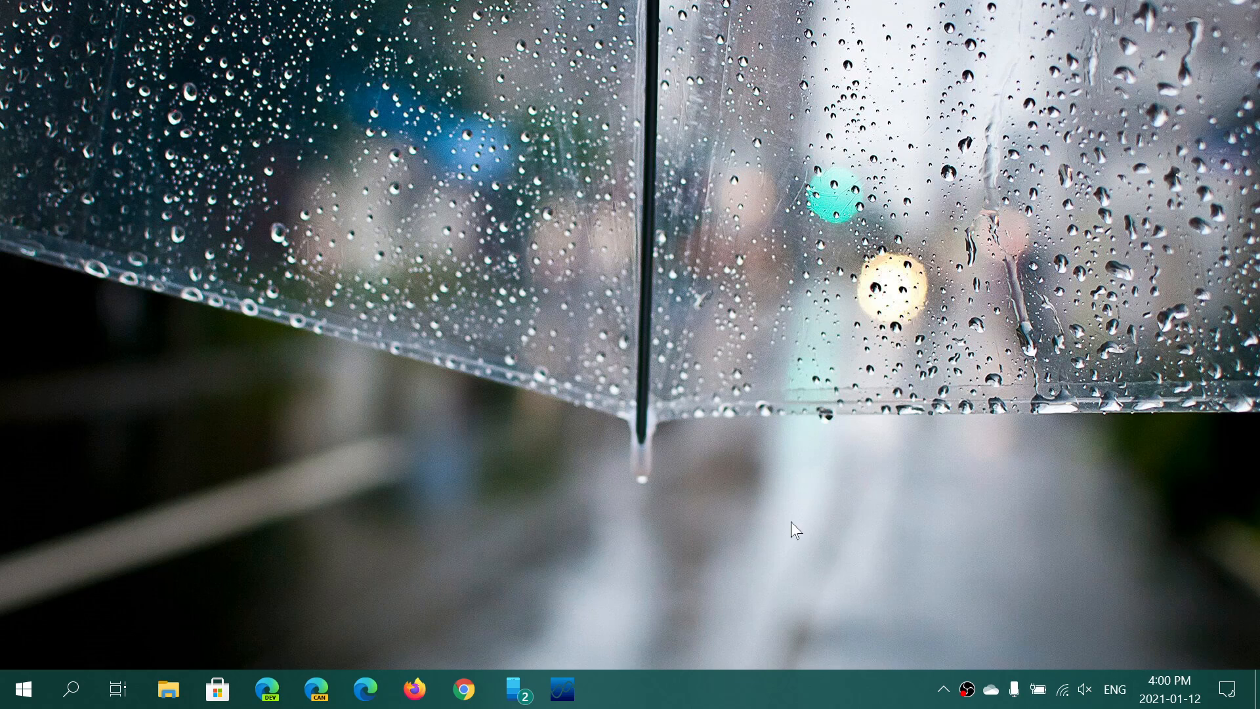
{"action": "mouse_move", "coordinate": [725, 560]}
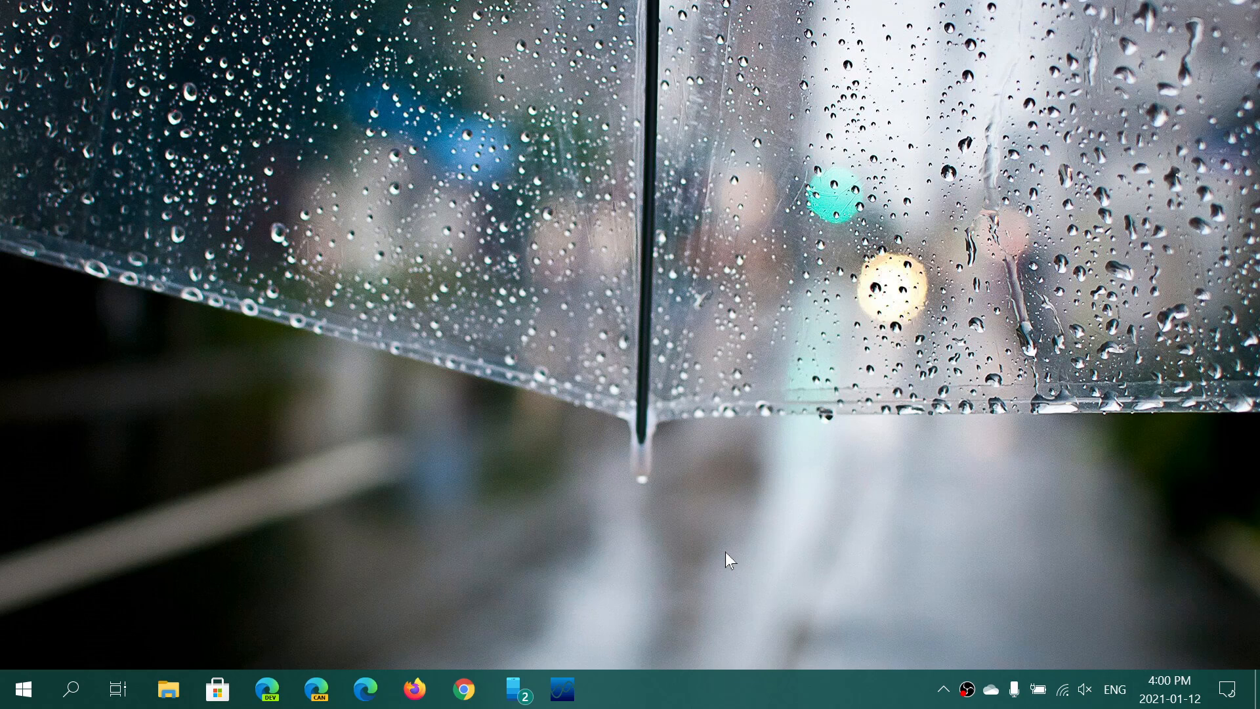
{"action": "mouse_move", "coordinate": [727, 480]}
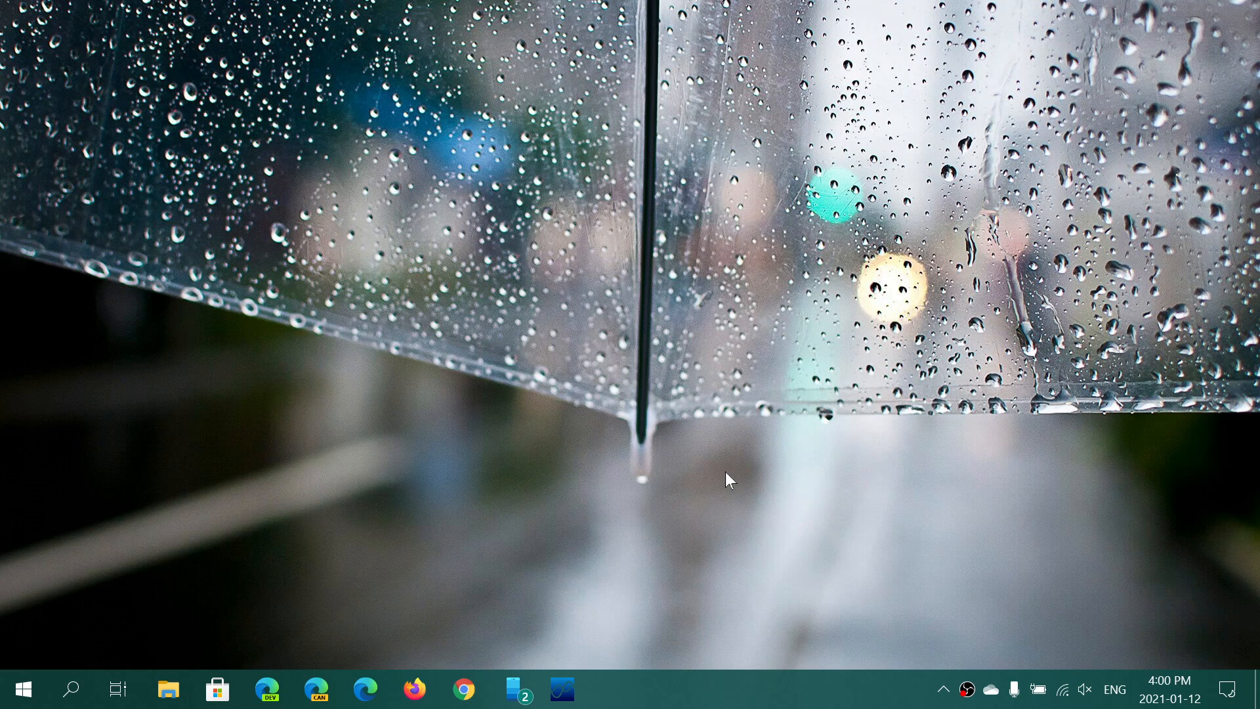
{"action": "mouse_move", "coordinate": [628, 475]}
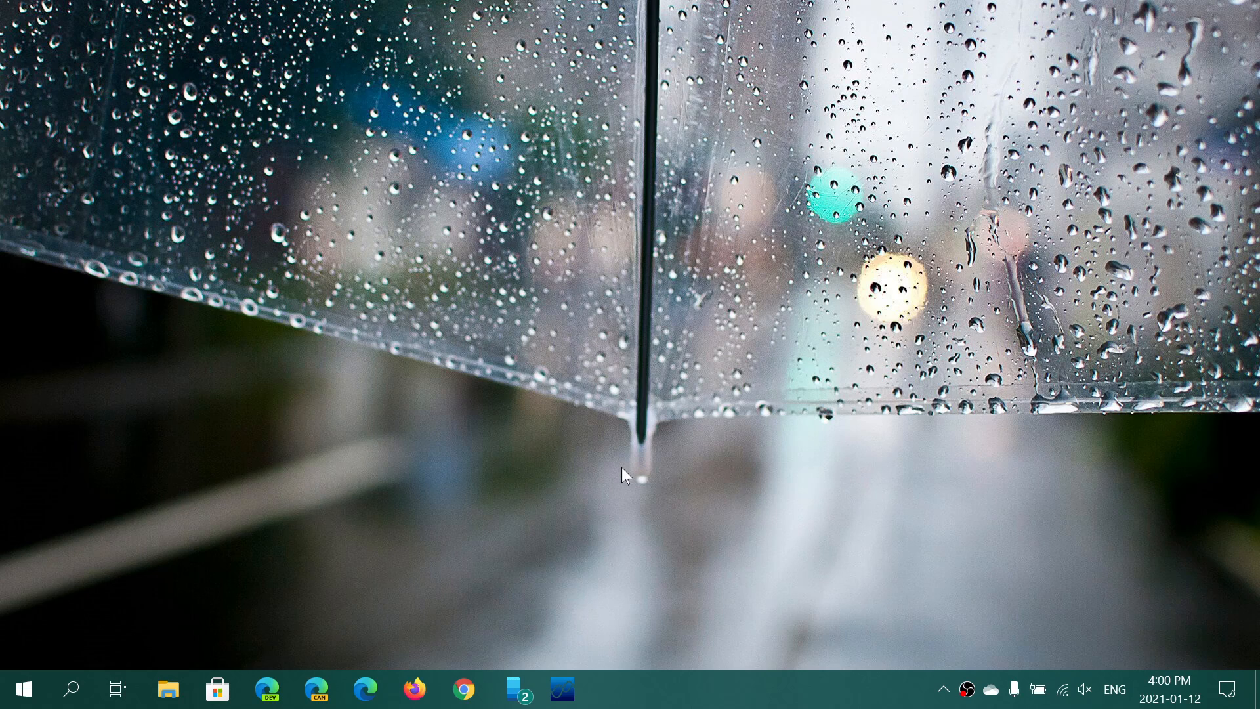
{"action": "mouse_move", "coordinate": [726, 513]}
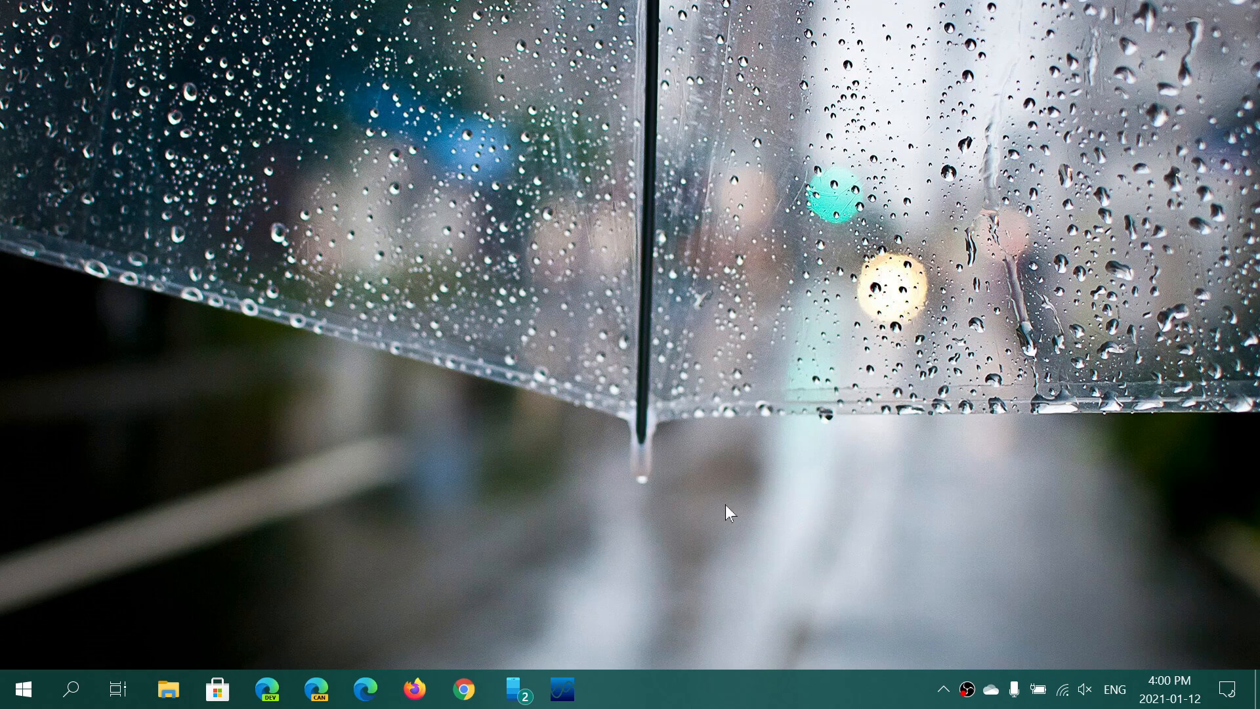